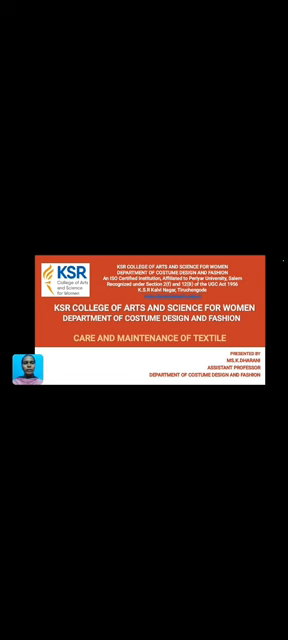
{"action": "left_click", "coordinate": [144, 320]}
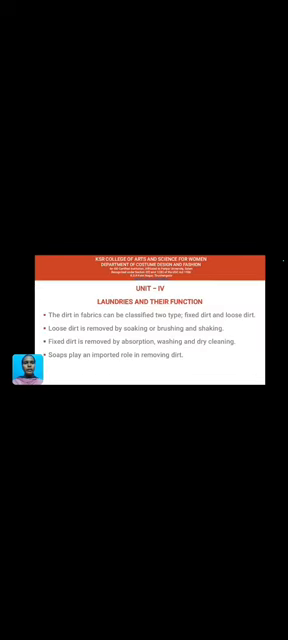